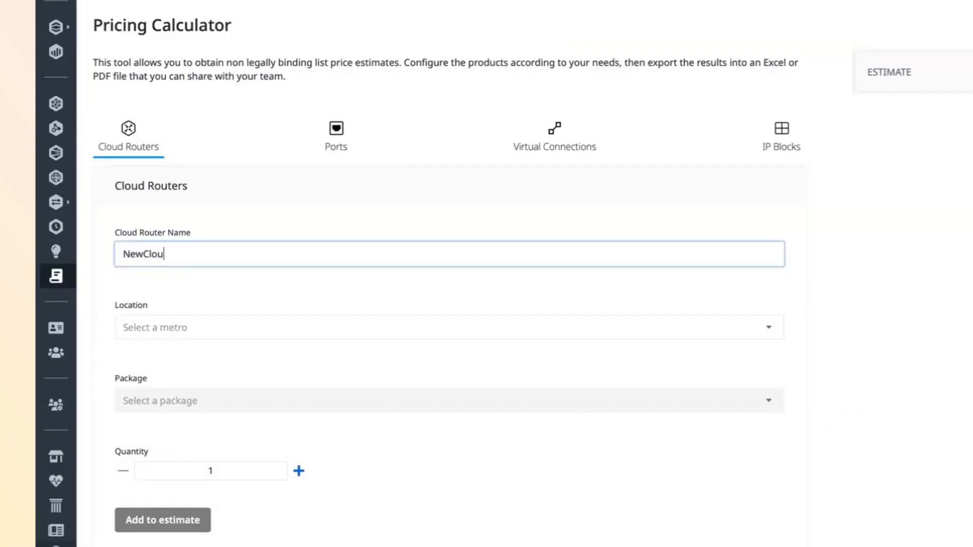
Step: Configure NewCloudRouter in Atlanta on the STANDARD package with quantity 1
{"action": "type", "text": "dRouter"}
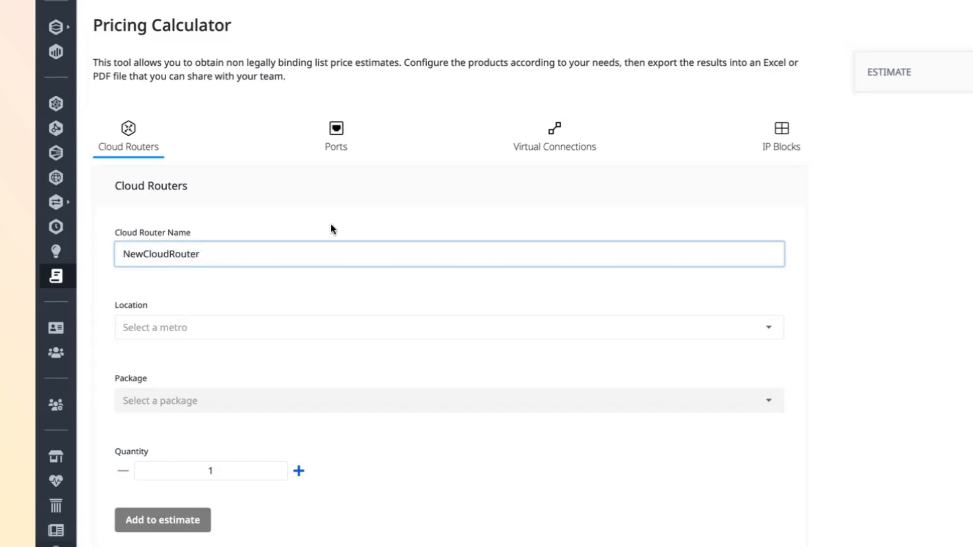
{"action": "left_click", "coordinate": [448, 327]}
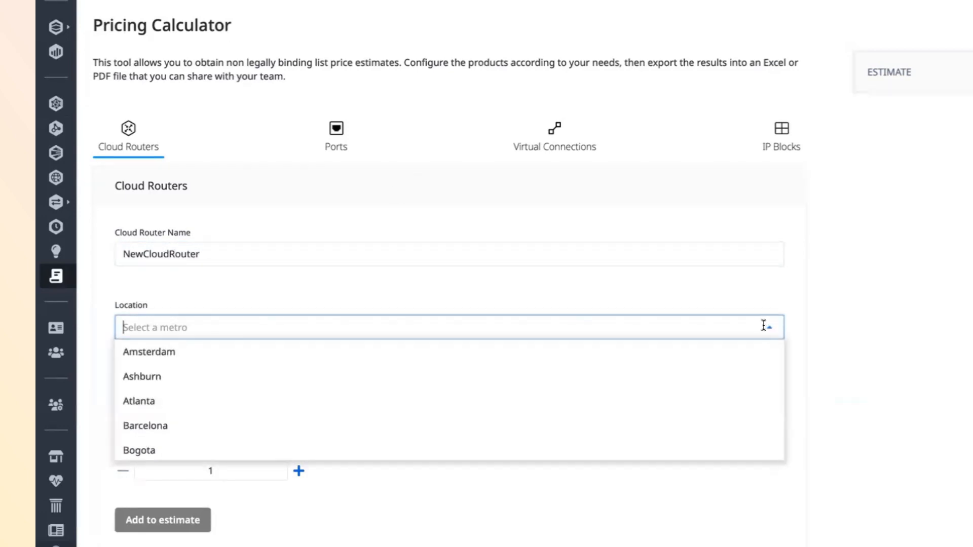
{"action": "left_click", "coordinate": [139, 401]}
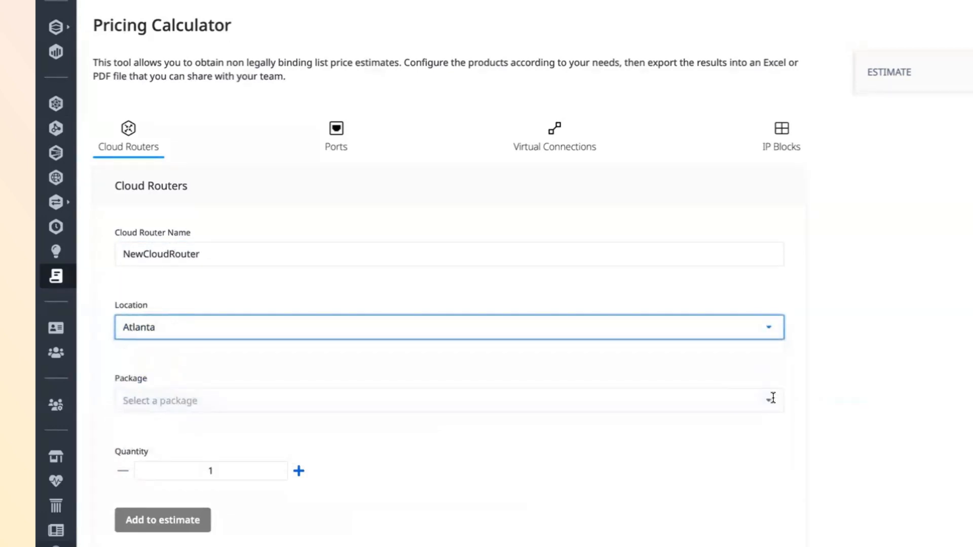
{"action": "left_click", "coordinate": [448, 401]}
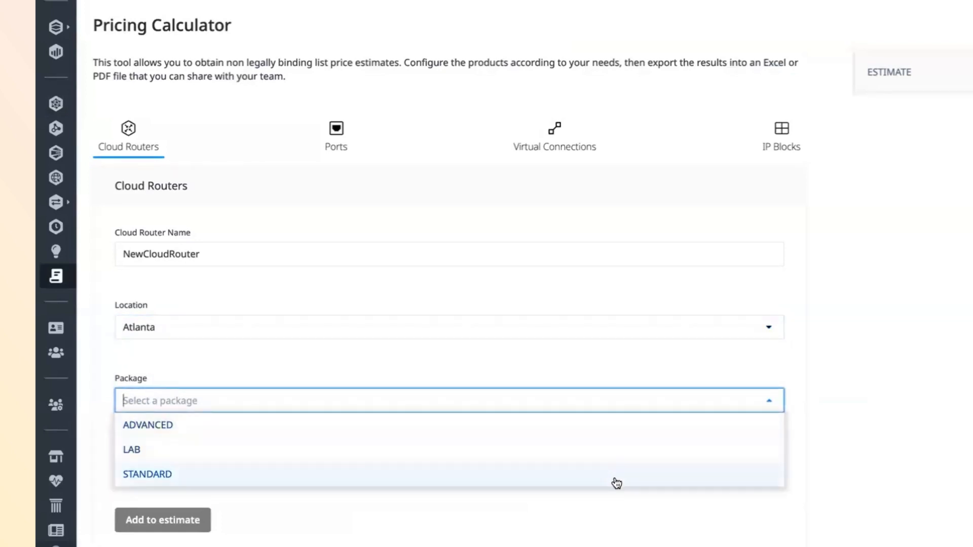
{"action": "left_click", "coordinate": [147, 475]}
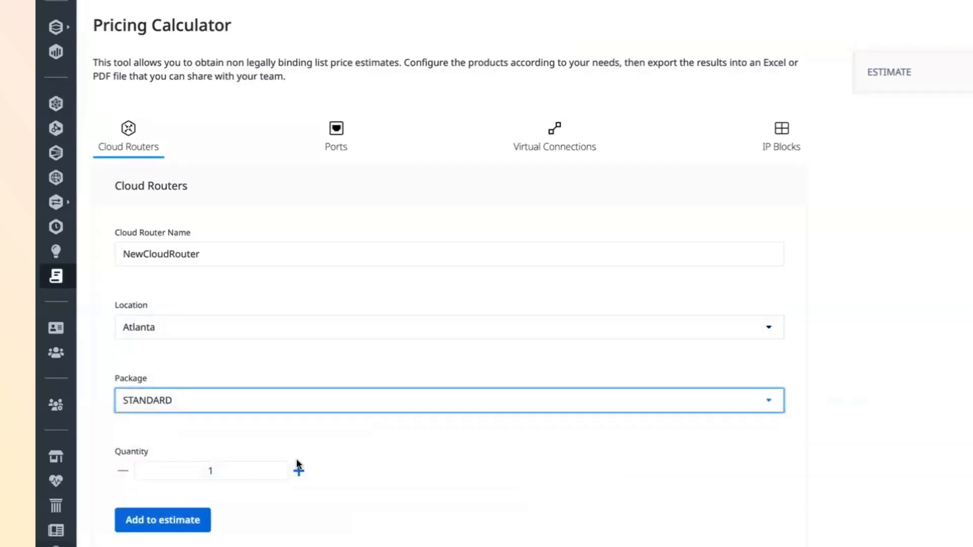
{"action": "left_click", "coordinate": [298, 470]}
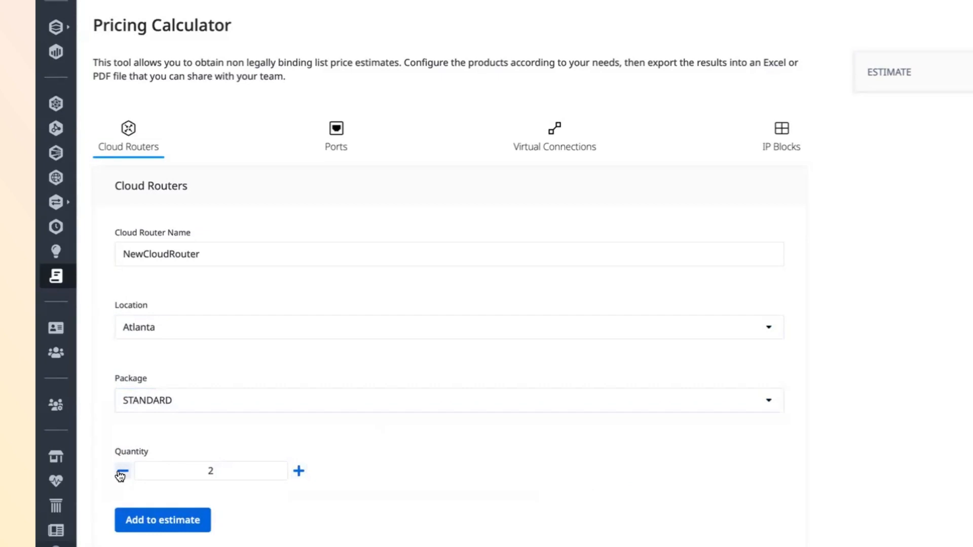
{"action": "left_click", "coordinate": [162, 520]}
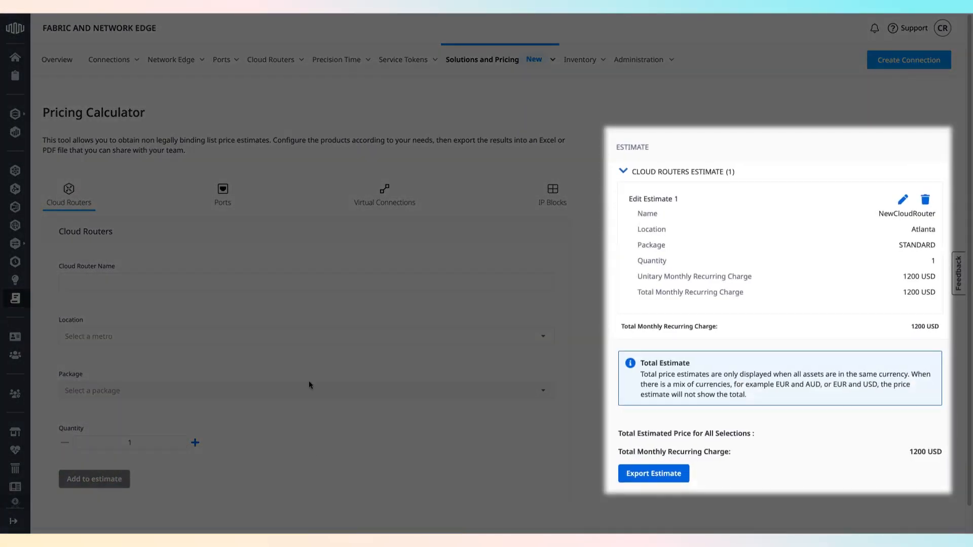
{"action": "left_click", "coordinate": [222, 194]}
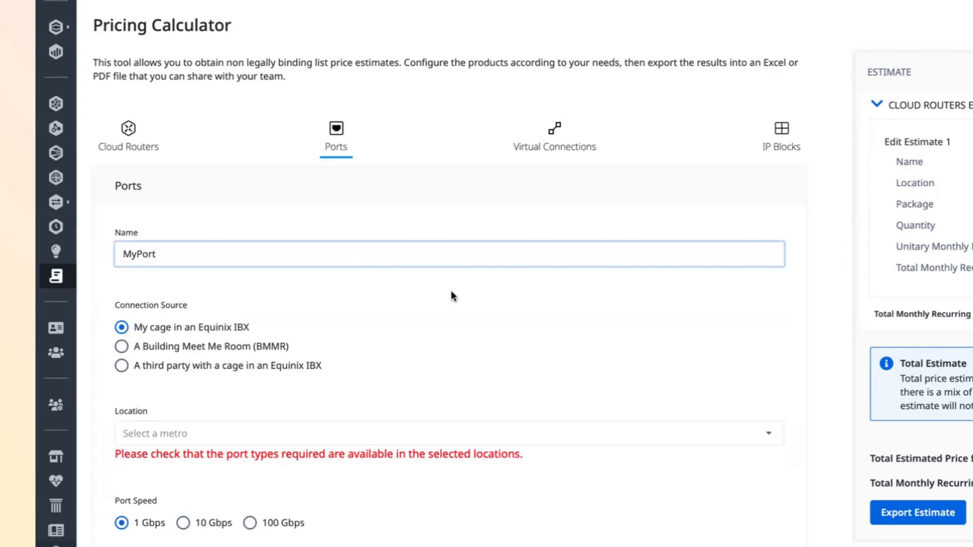
Step: Set MyPort to Atlanta at 10 Gbps and add it to the estimate
{"action": "scroll", "scroll_direction": "down", "scroll_amount": 3}
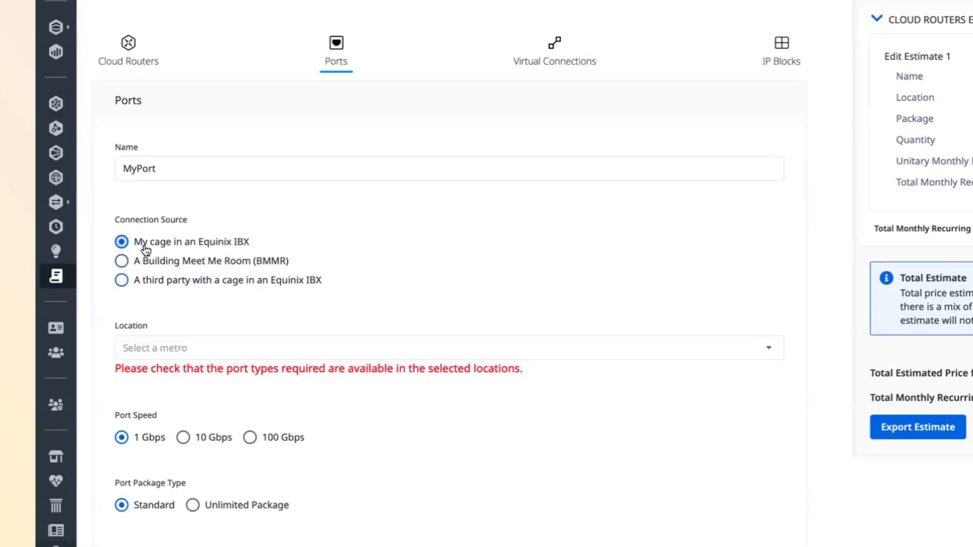
{"action": "left_click", "coordinate": [447, 348]}
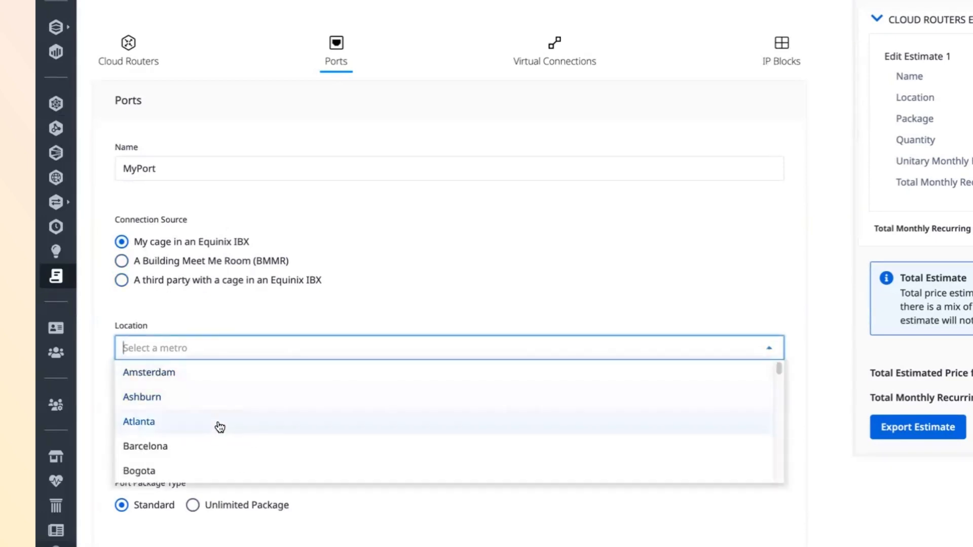
{"action": "left_click", "coordinate": [139, 421]}
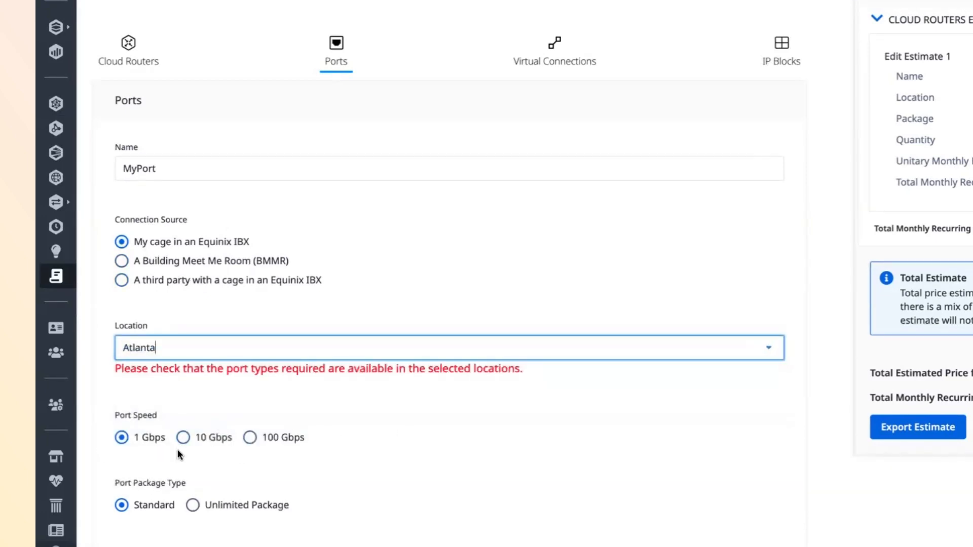
{"action": "left_click", "coordinate": [183, 437]}
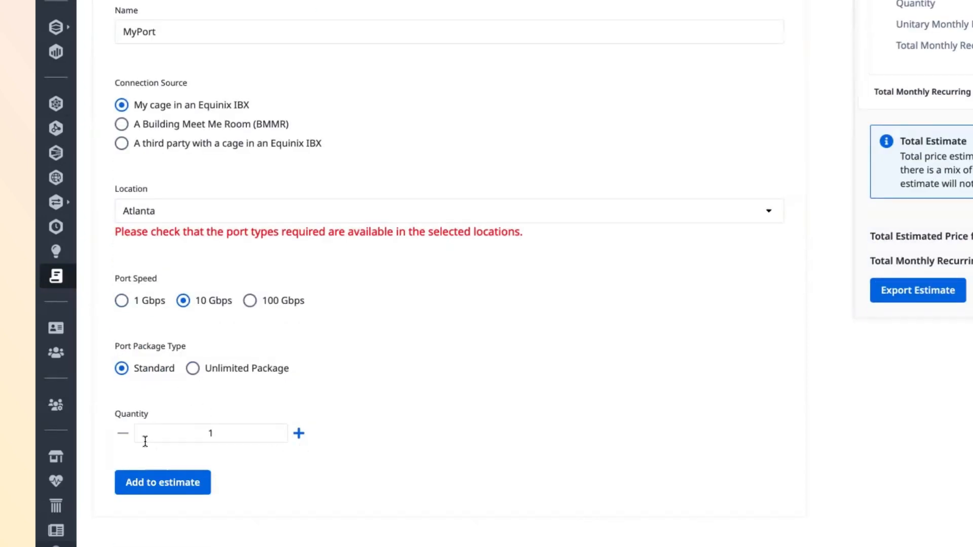
{"action": "left_click", "coordinate": [163, 482]}
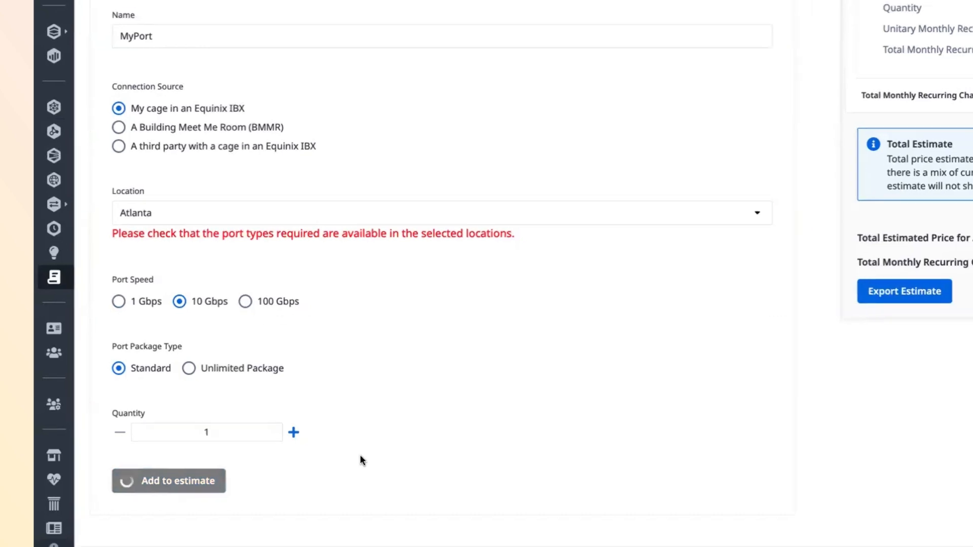
Step: Review the estimate listing MyPort at 350 USD, total 1550 USD, and begin pricing a virtual connection
{"action": "left_click", "coordinate": [169, 481]}
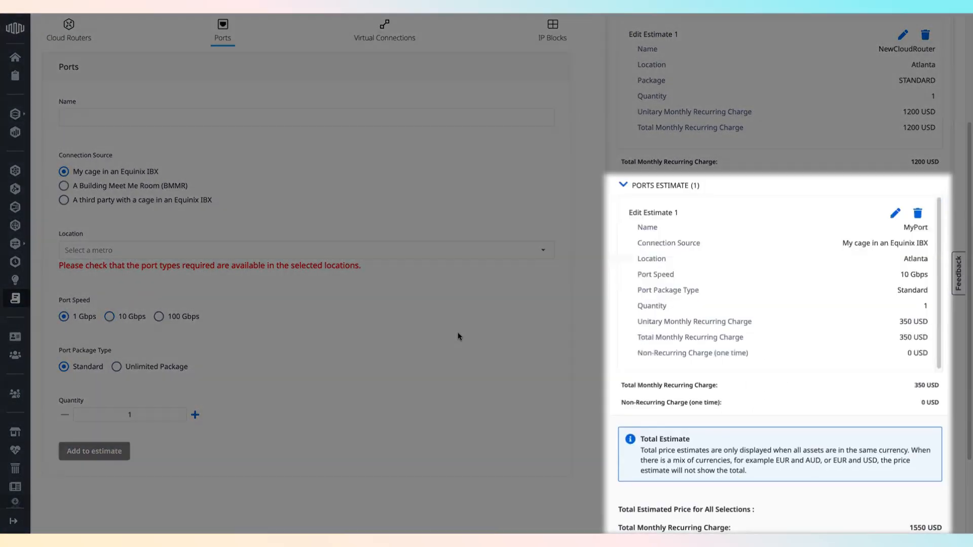
{"action": "scroll", "scroll_direction": "down", "scroll_amount": 3}
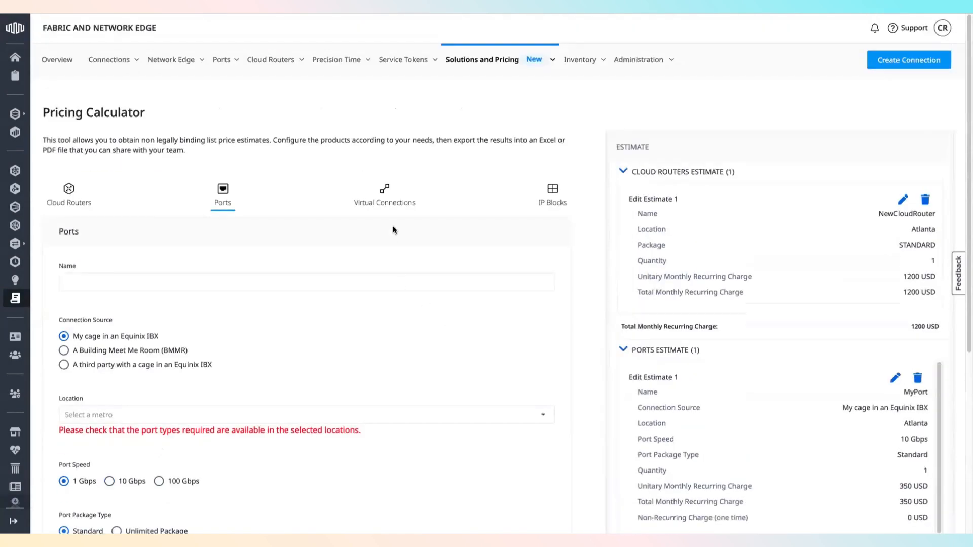
{"action": "left_click", "coordinate": [384, 194]}
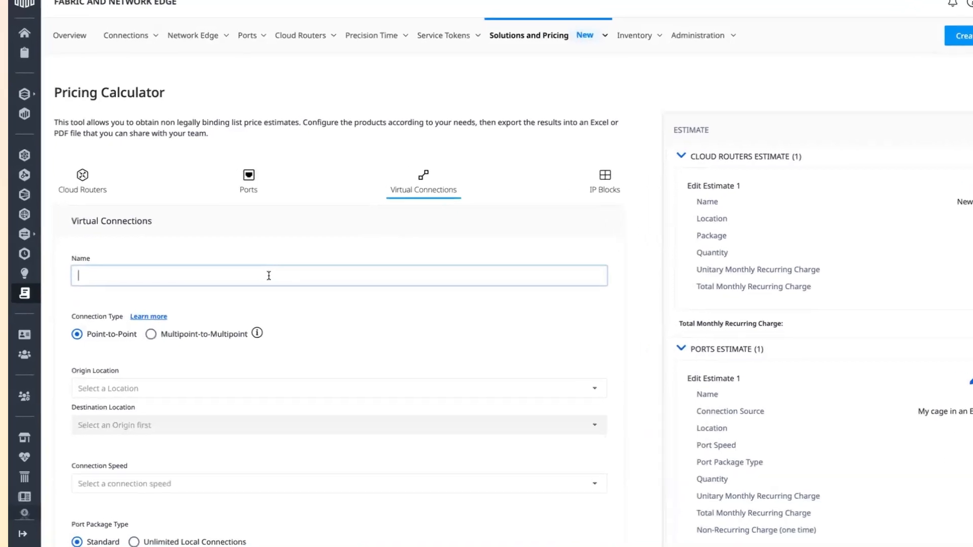
Step: Price MyVC from Atlanta to Ashburn at 200 Mbps and add it to the estimate
{"action": "type", "text": "MyVC"}
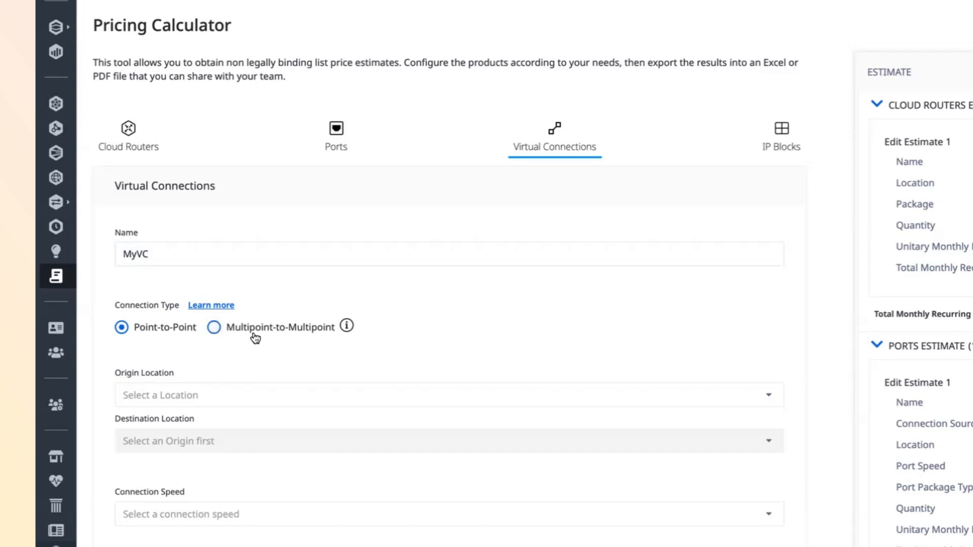
{"action": "left_click", "coordinate": [434, 395]}
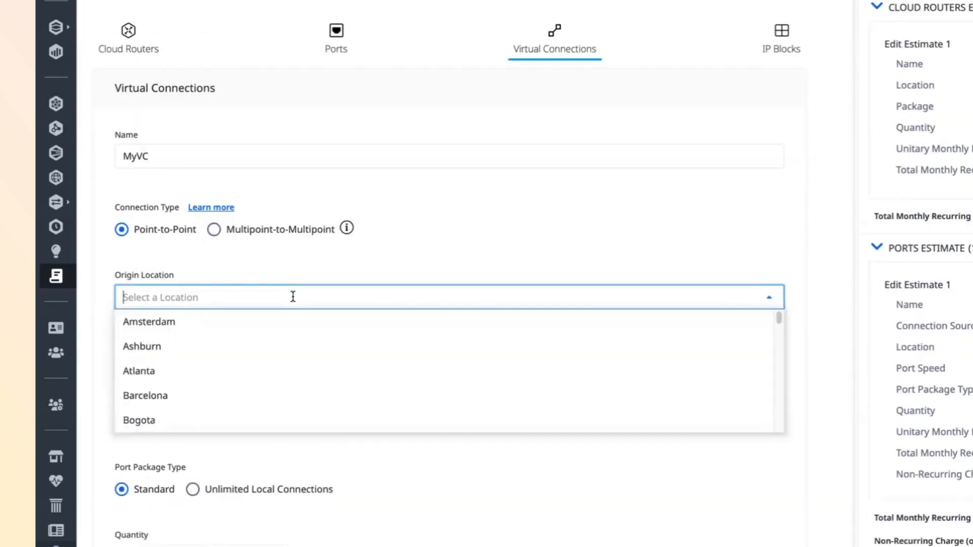
{"action": "left_click", "coordinate": [139, 370]}
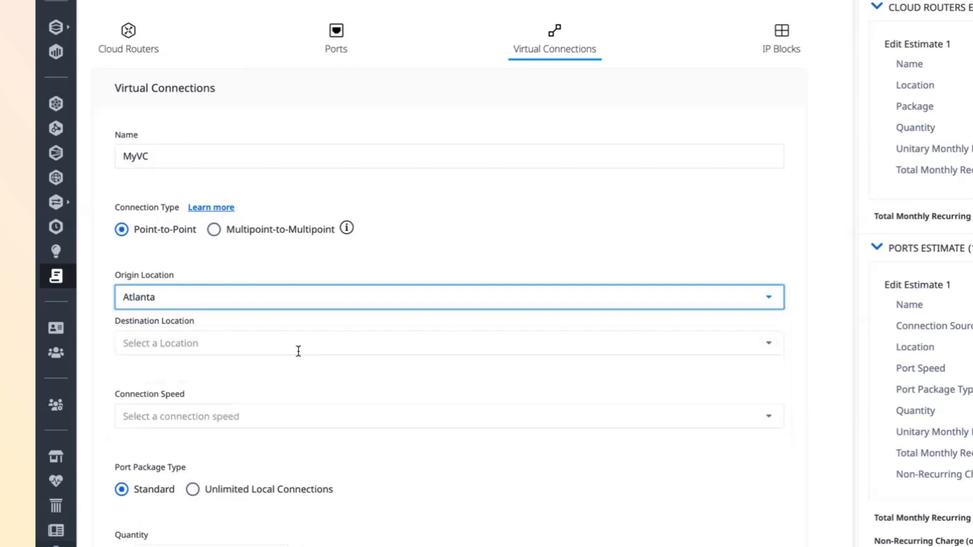
{"action": "left_click", "coordinate": [448, 343]}
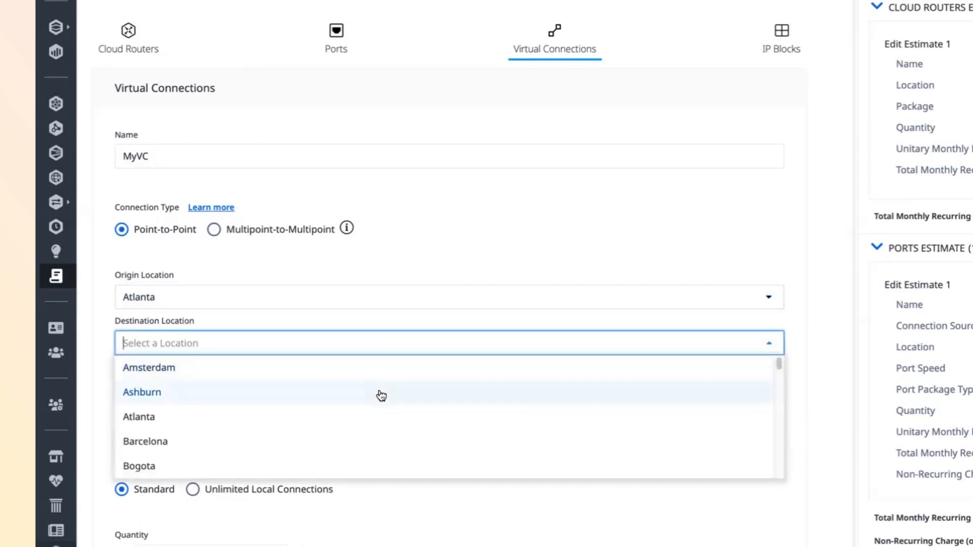
{"action": "left_click", "coordinate": [141, 392]}
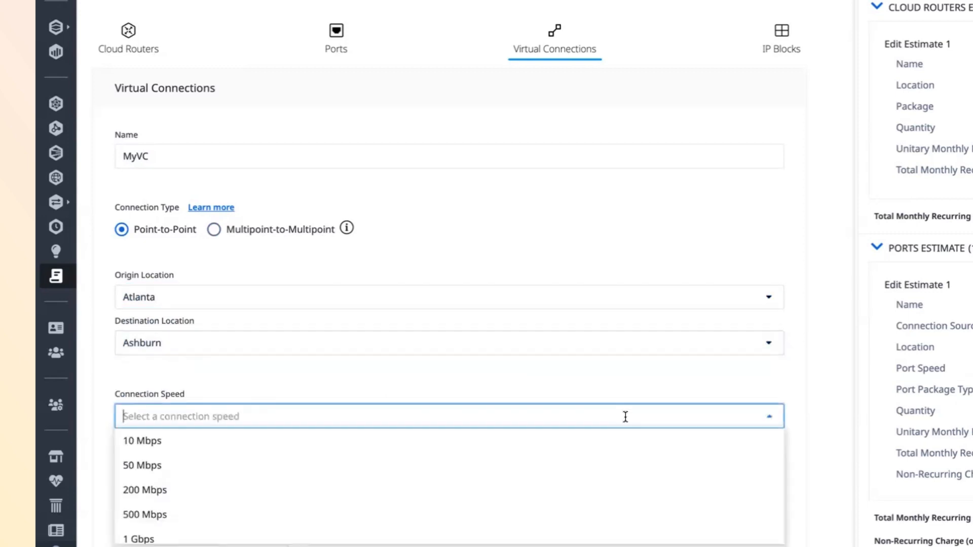
{"action": "left_click", "coordinate": [144, 490]}
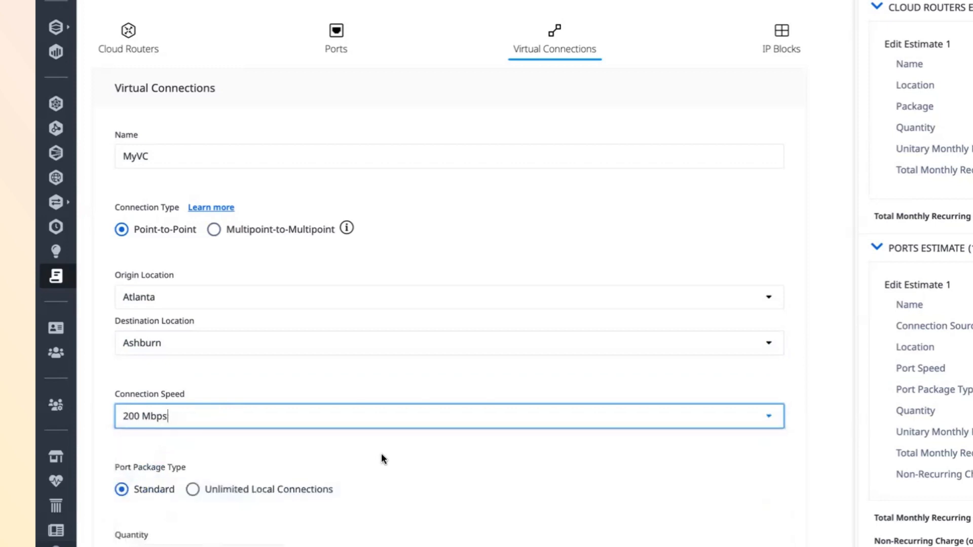
{"action": "scroll", "scroll_direction": "down", "scroll_amount": 3}
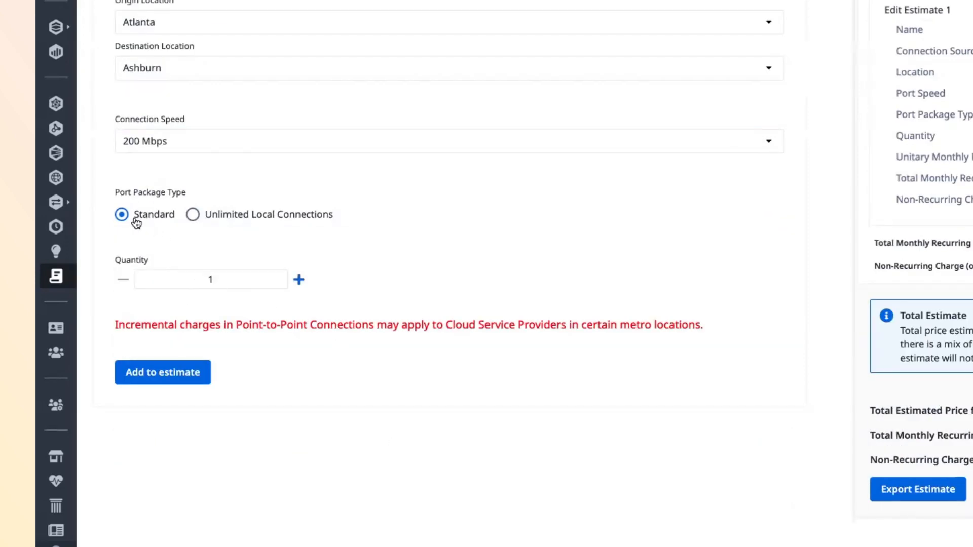
{"action": "mouse_move", "coordinate": [277, 298]}
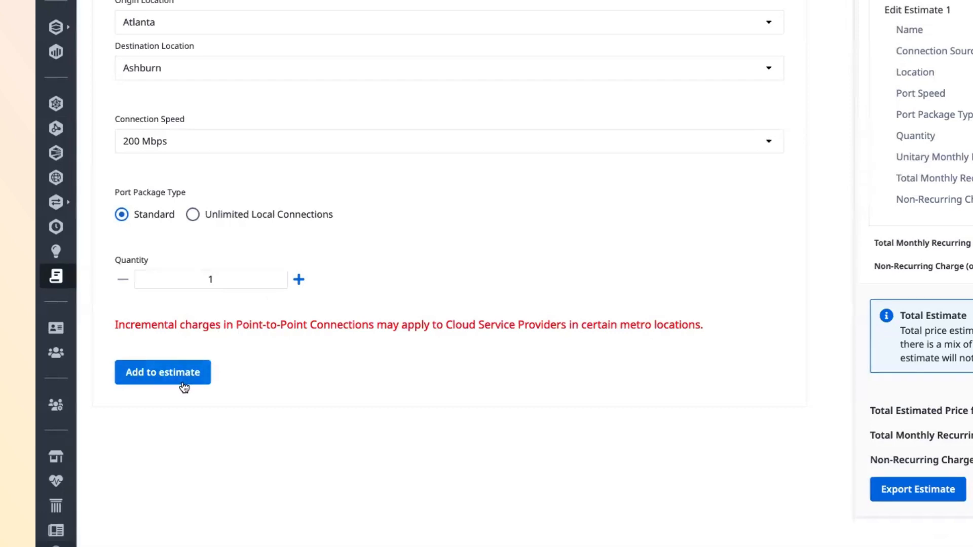
{"action": "left_click", "coordinate": [163, 373]}
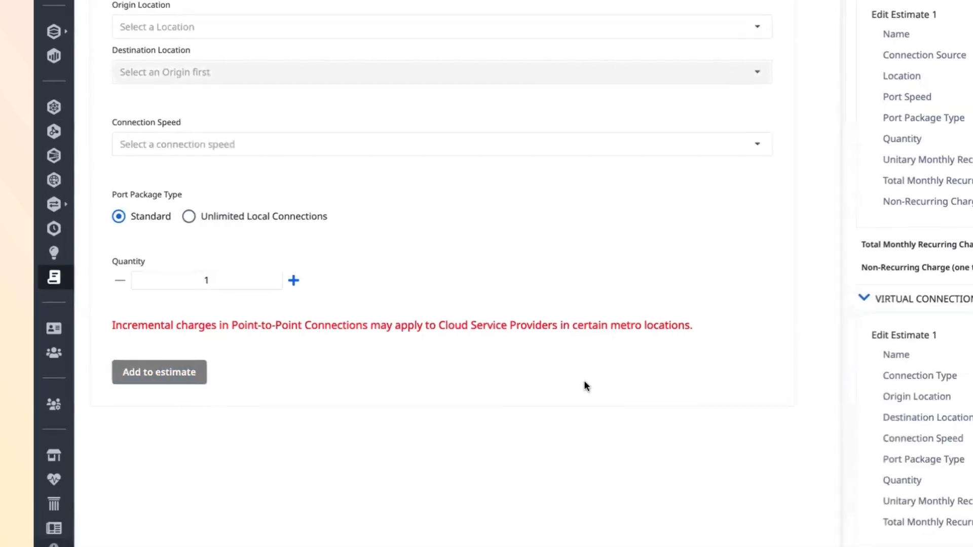